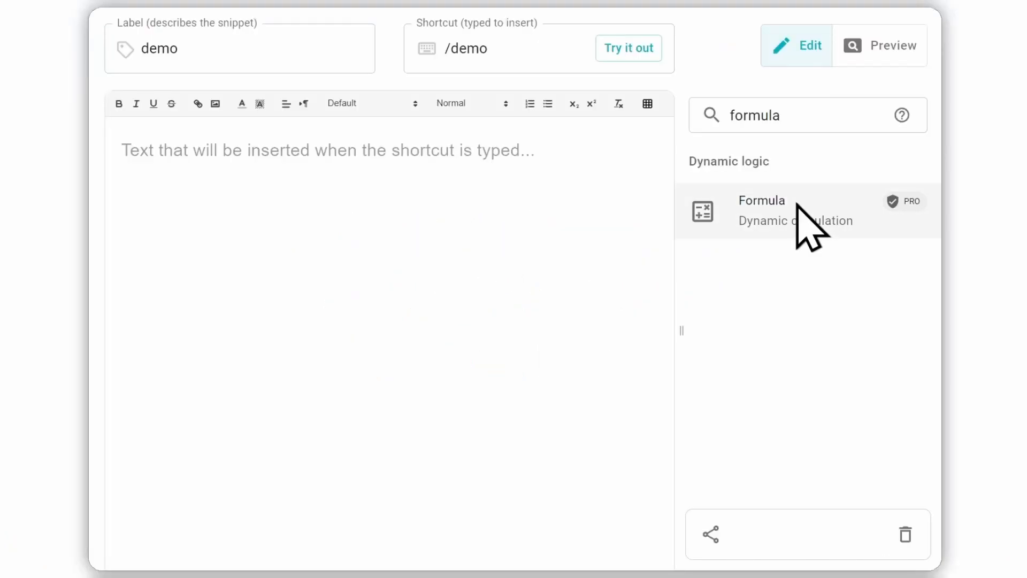
- Begin a new dynamic formula in the demo snippet and browse its function list
{"action": "left_click", "coordinate": [760, 209]}
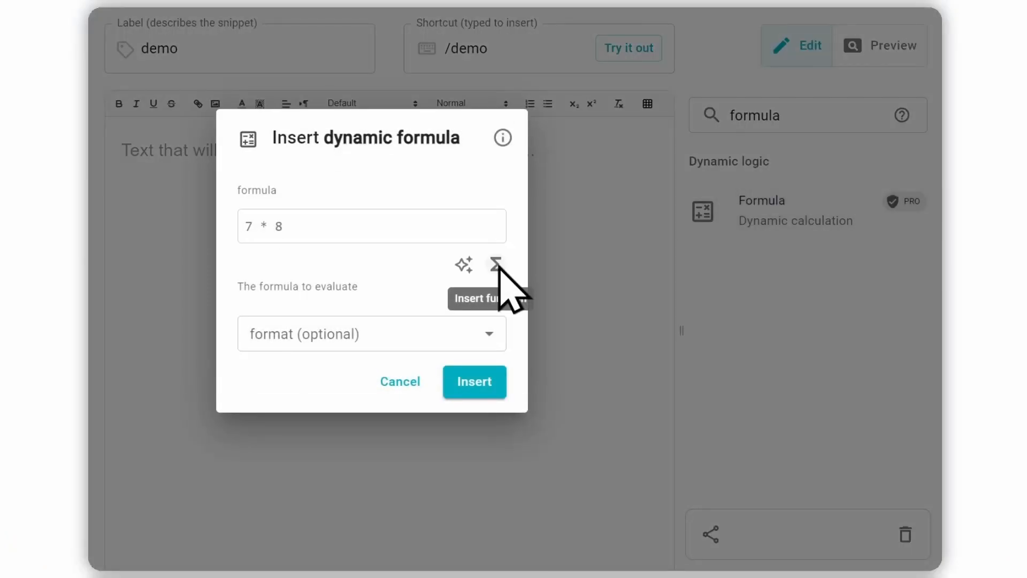
{"action": "left_click", "coordinate": [496, 264]}
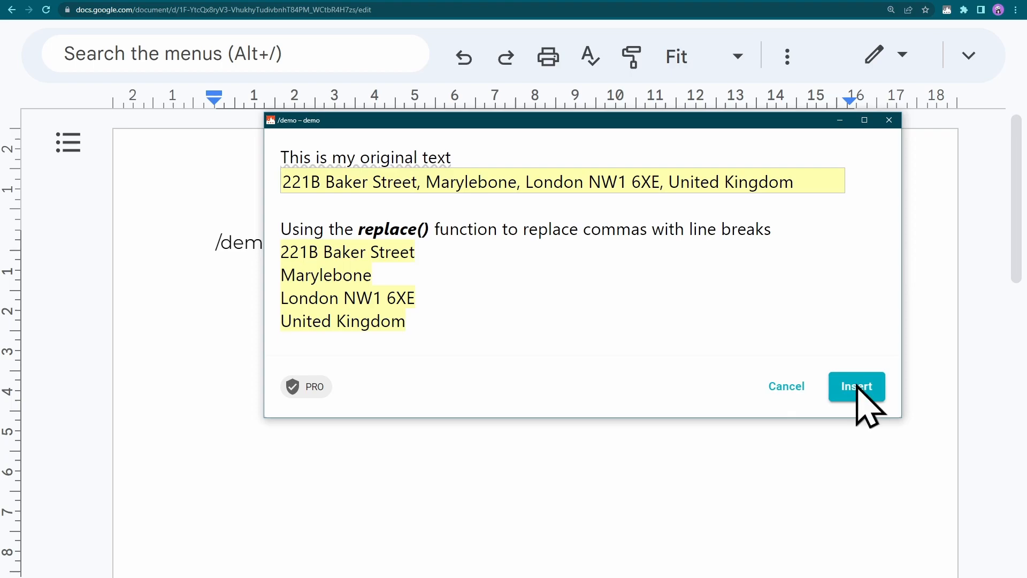
- Insert the replace() results: the address on separate lines, then the dashed item list
{"action": "left_click", "coordinate": [856, 387]}
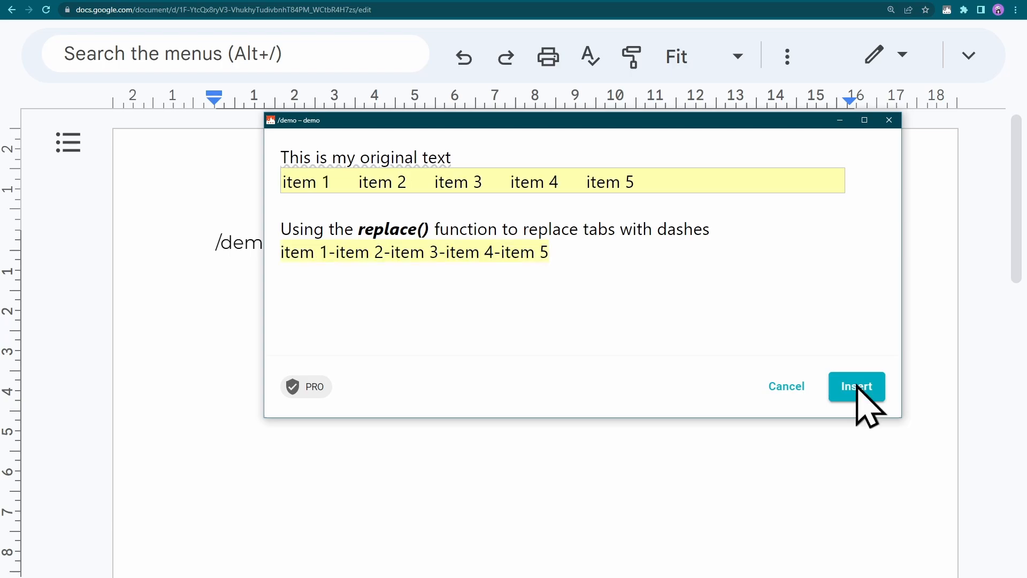
{"action": "left_click", "coordinate": [856, 386]}
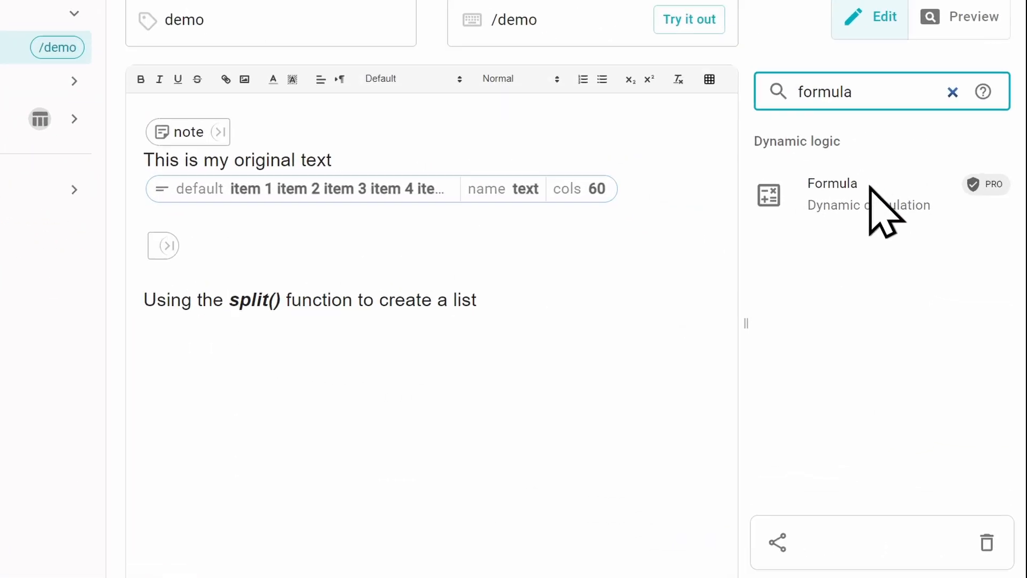
- Add a split(text, "\t") formula and take its [4] element as itemfour
{"action": "left_click", "coordinate": [833, 194]}
{"action": "type", "text": "split(text, \"\\t\")"}
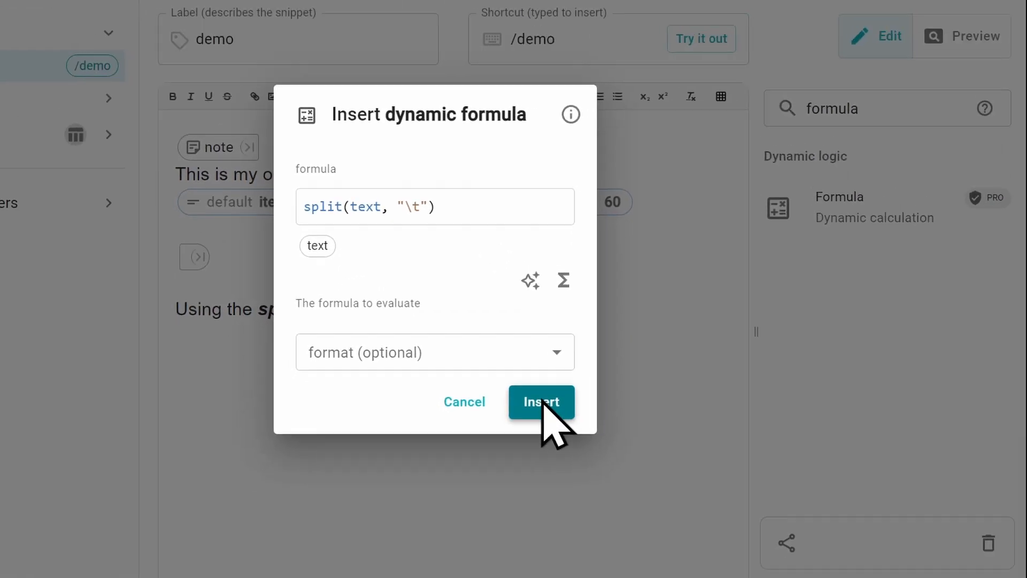
{"action": "left_click", "coordinate": [542, 401]}
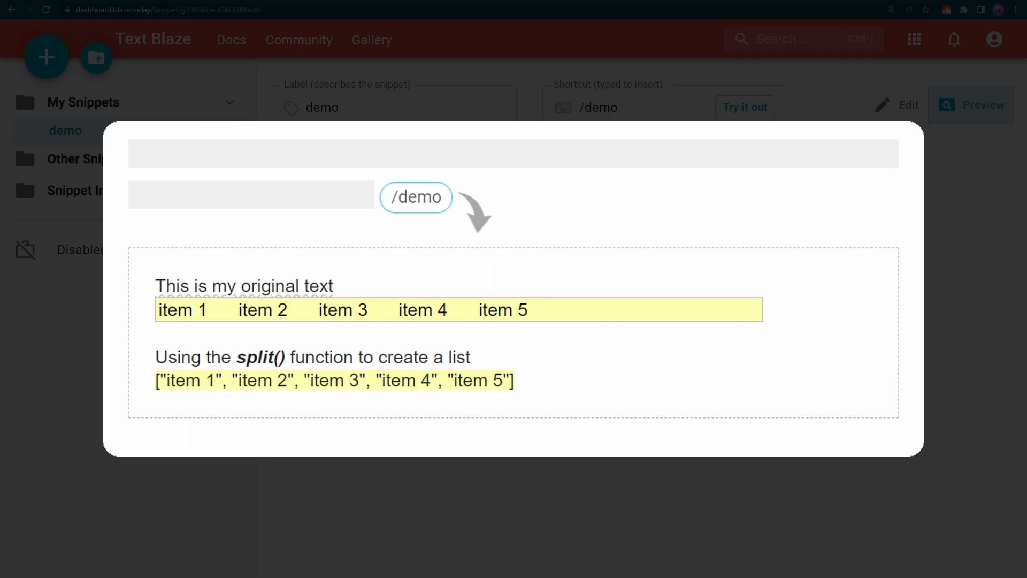
{"action": "left_click", "coordinate": [909, 105]}
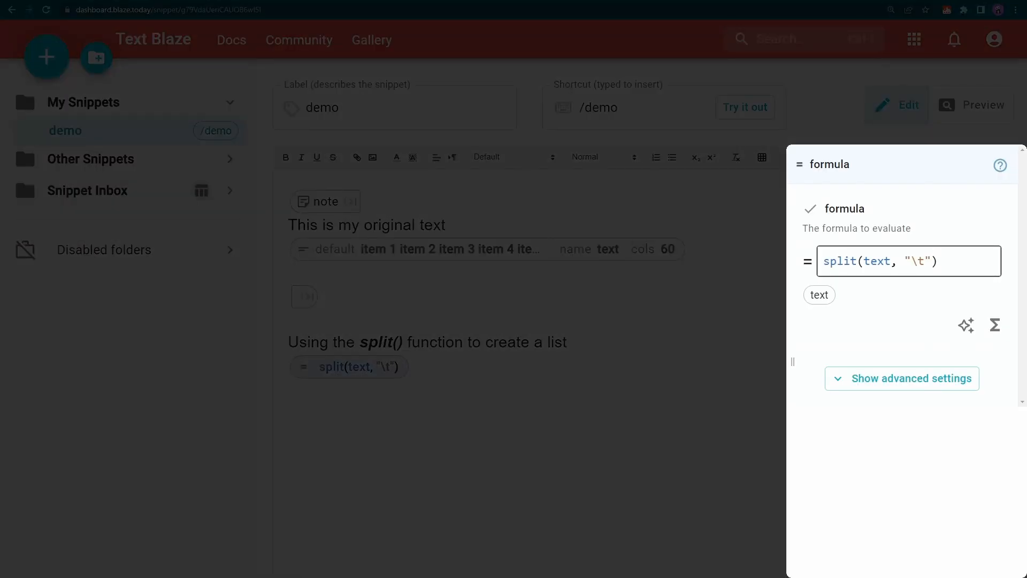
{"action": "type", "text": "[4]"}
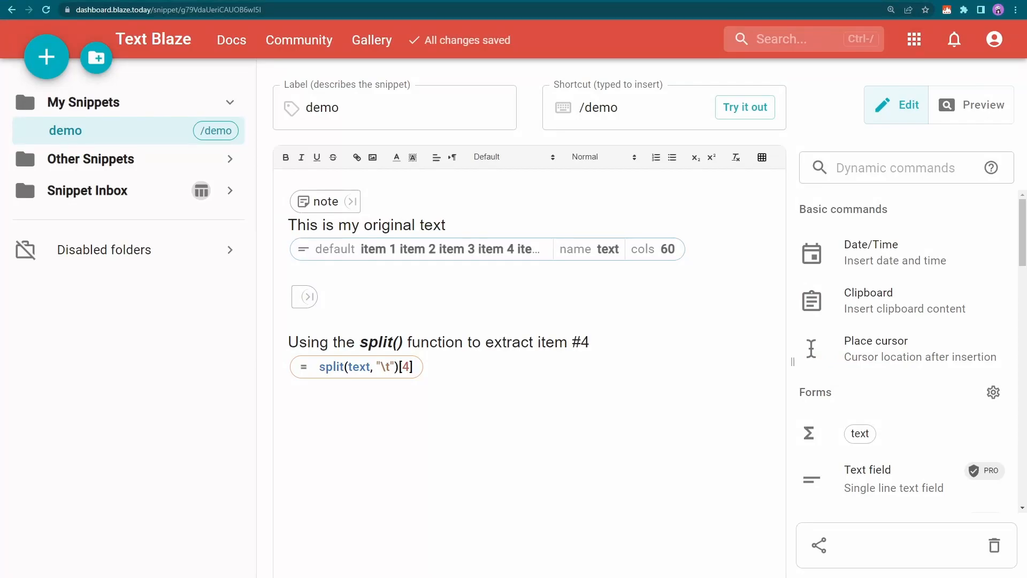
- Place the itemfour value after the fourth-item sentence in the snippet
{"action": "left_click", "coordinate": [355, 366]}
{"action": "type", "text": "This is the fourth item:"}
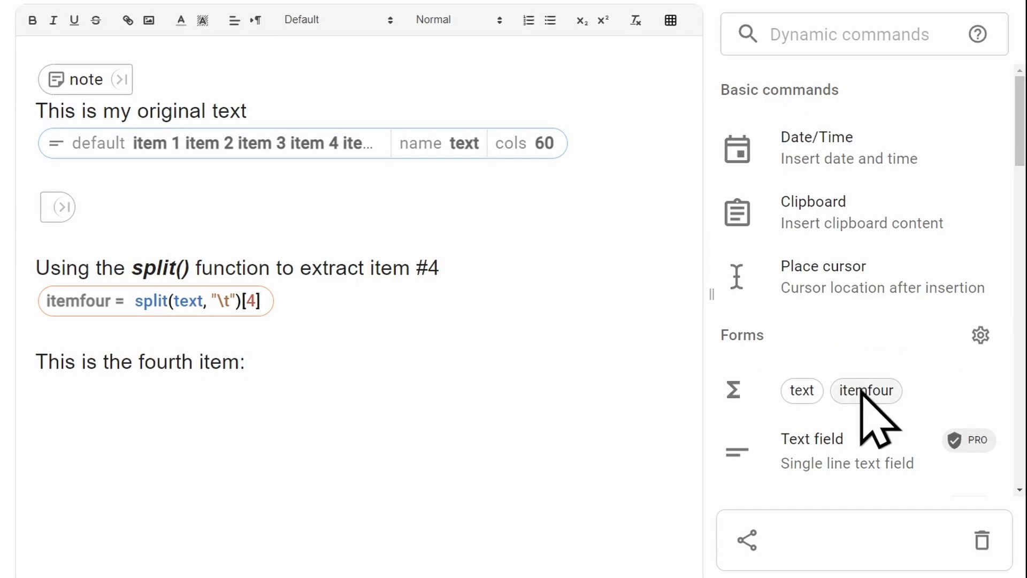
{"action": "left_click", "coordinate": [866, 391]}
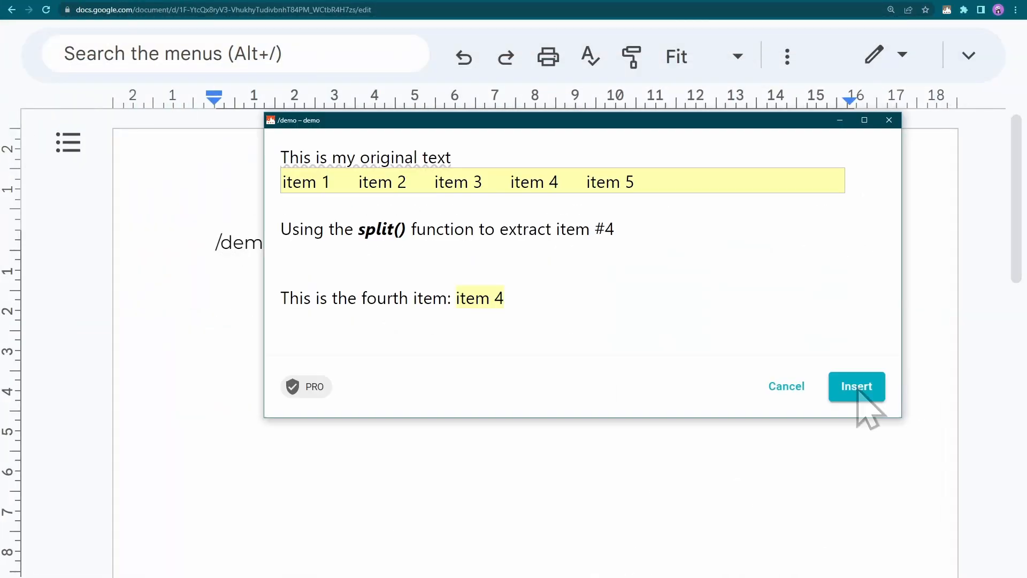
- Insert the /demo result showing item 4 as the fourth item
{"action": "left_click", "coordinate": [856, 387]}
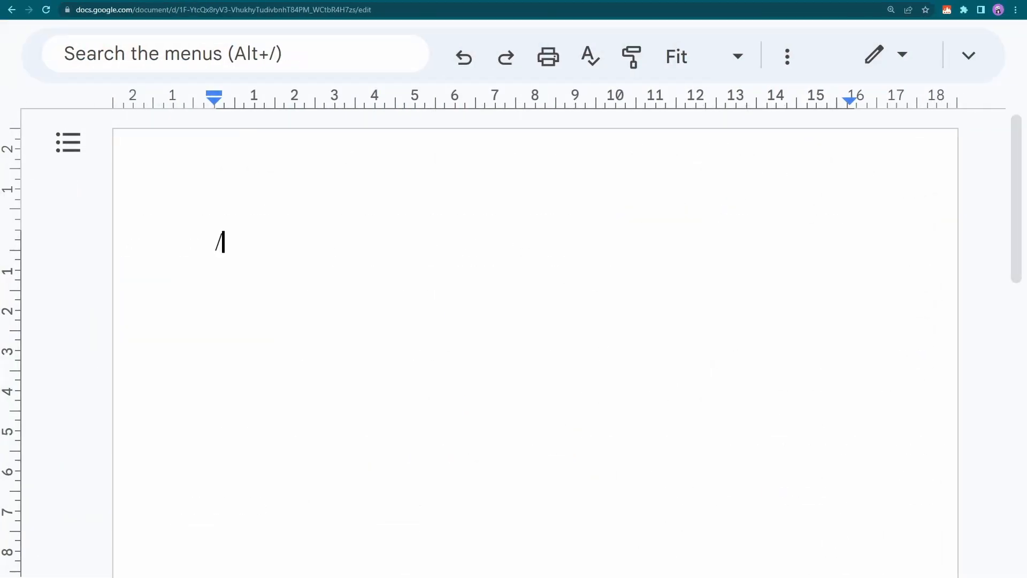
- Enter 'Dear John Watson,' while testing and move down to the list formula
{"action": "type", "text": "Dear John Watson,"}
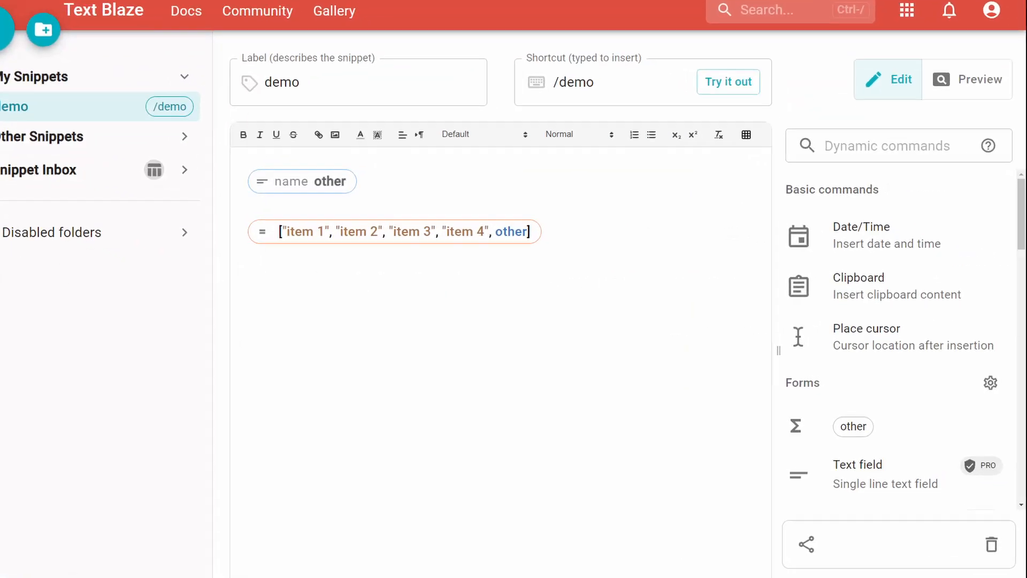
{"action": "scroll", "scroll_direction": "down", "scroll_amount": 3}
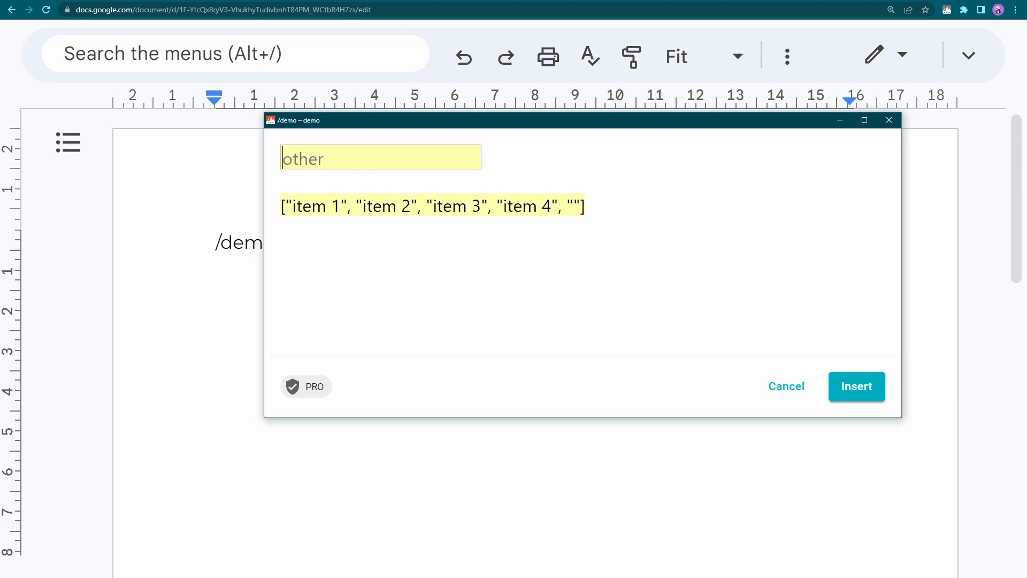
- Insert the list with 'another item' appended, then test the multi-select choices dropdown
{"action": "type", "text": "another item"}
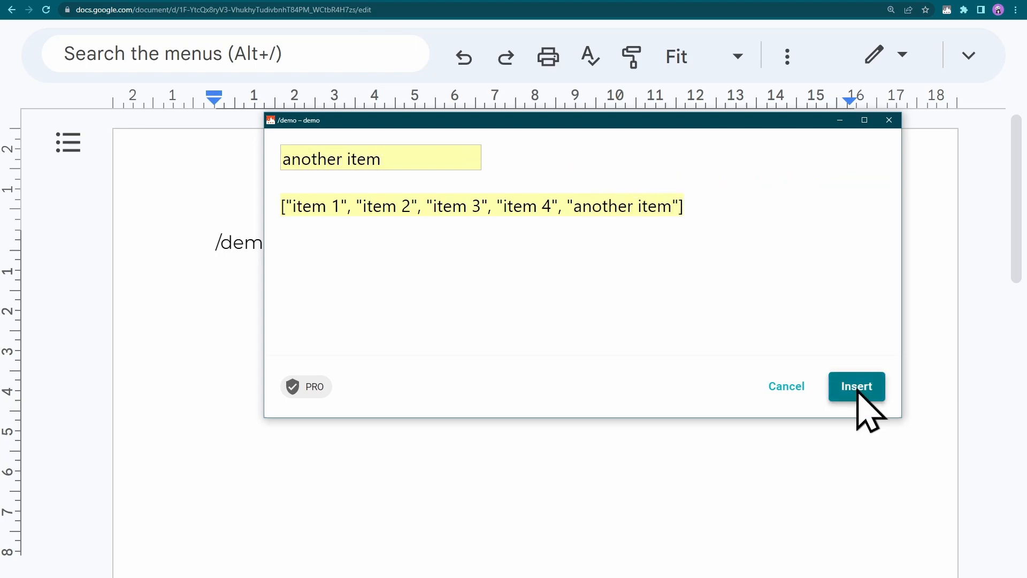
{"action": "left_click", "coordinate": [856, 387]}
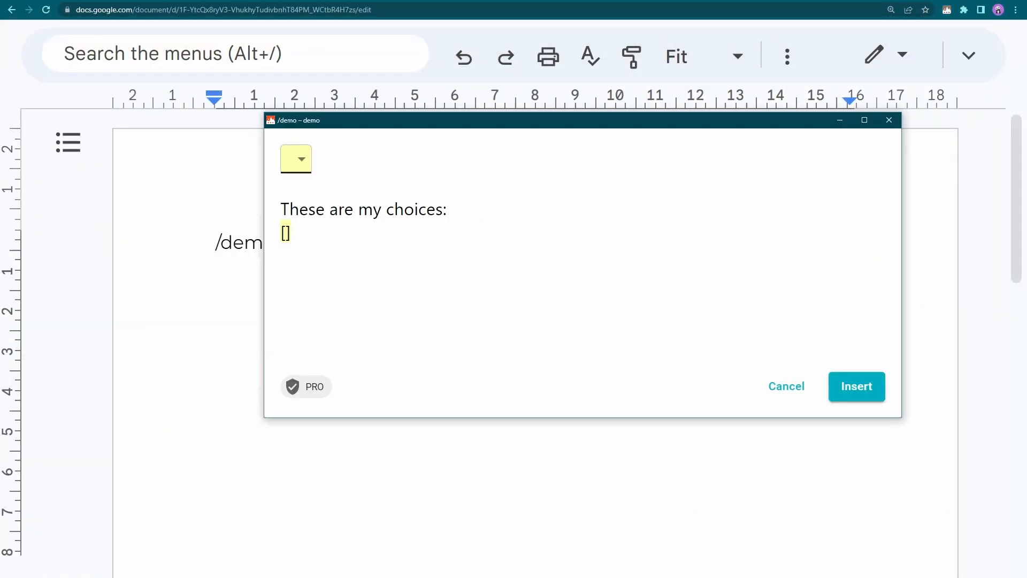
{"action": "left_click", "coordinate": [296, 158]}
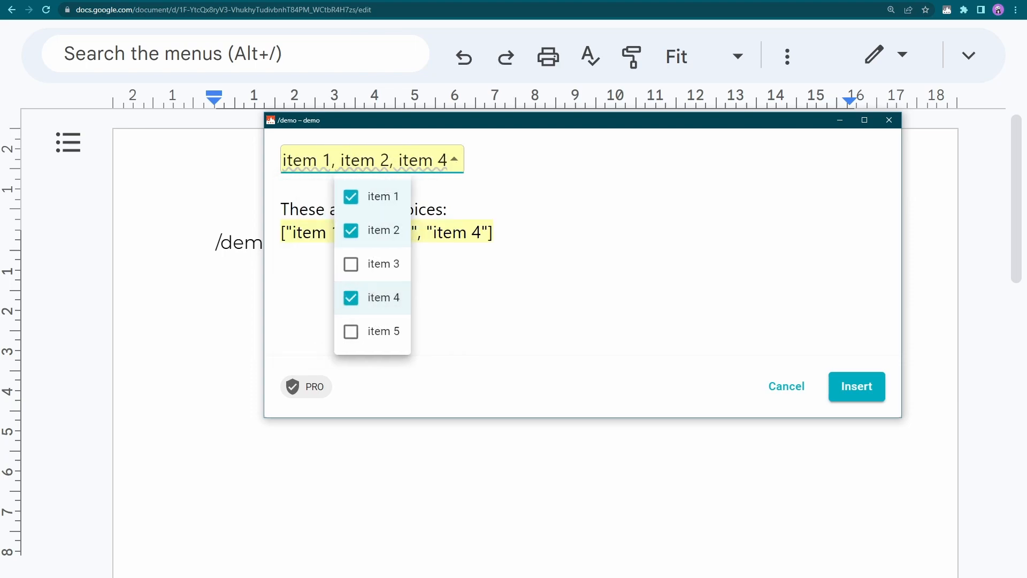
{"action": "left_click", "coordinate": [856, 386]}
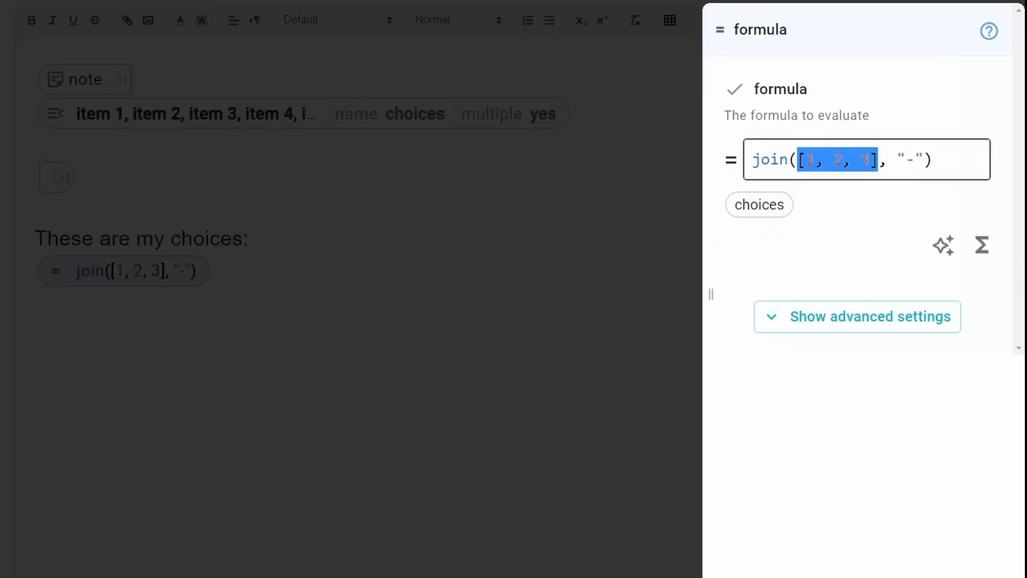
- Make the formula join the choices field's selections
{"action": "type", "text": "choices"}
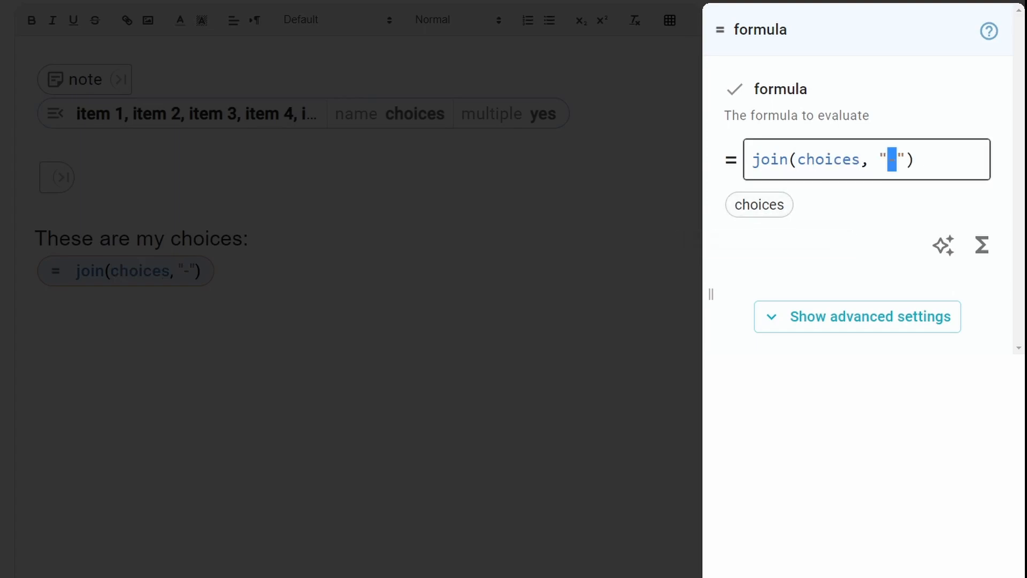
{"action": "type", "text": "\\n"}
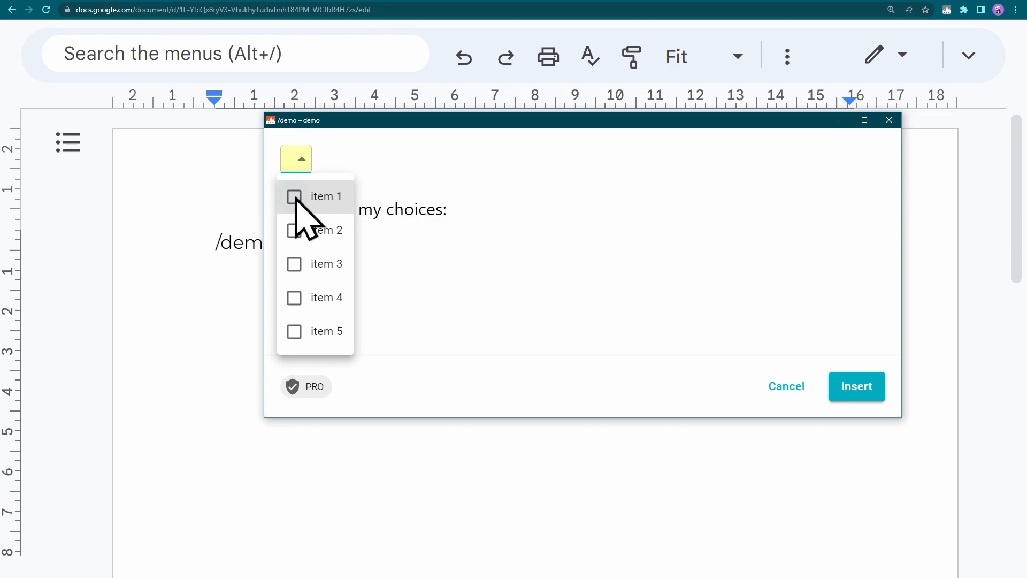
- Tick item 1 in the choices dropdown to test the joined list
{"action": "left_click", "coordinate": [321, 230]}
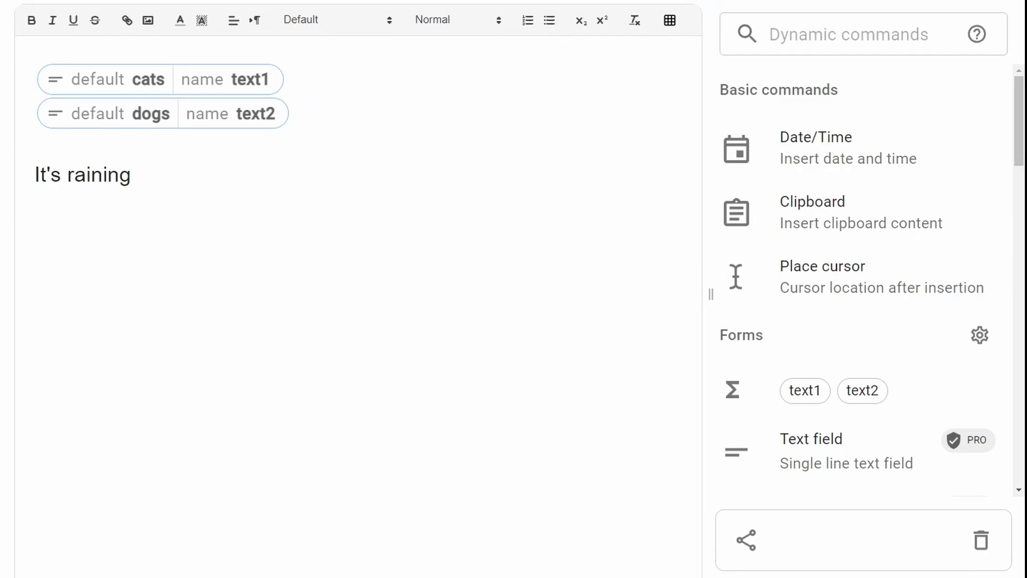
- Add a formula text1 & " and " & text2 after "It's raining"
{"action": "type", "text": "formula"}
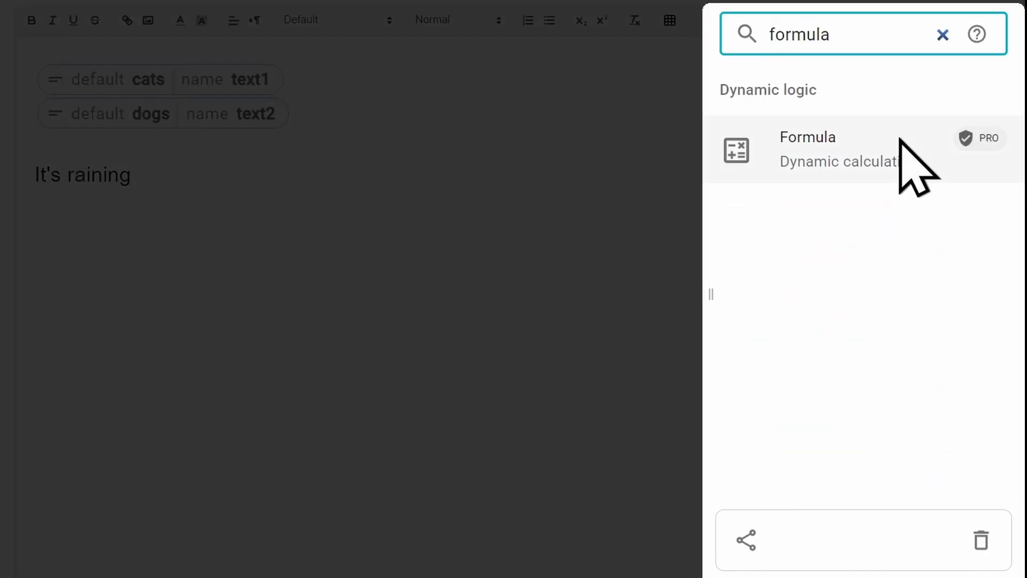
{"action": "left_click", "coordinate": [806, 149]}
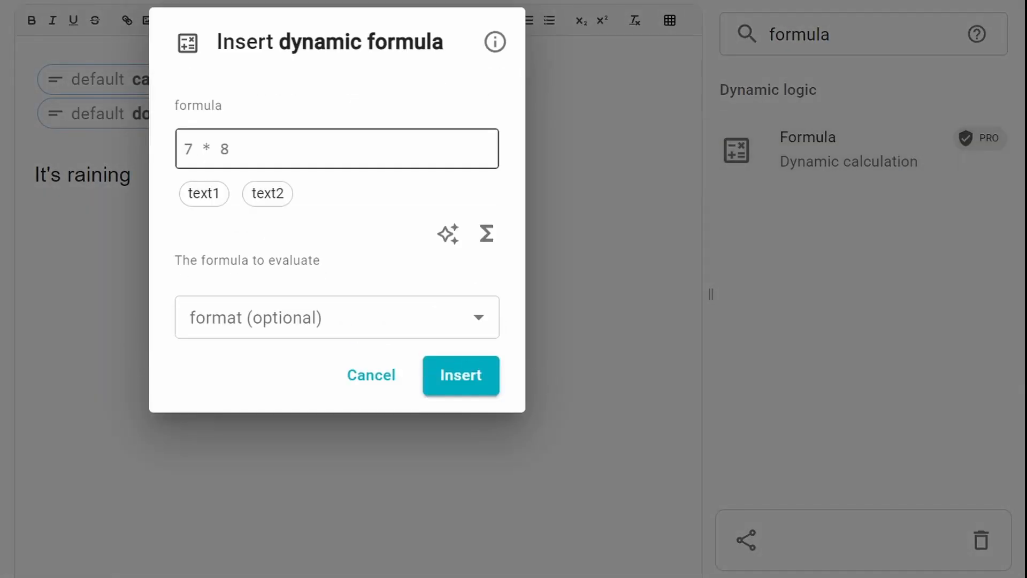
{"action": "type", "text": "text1 & \""}
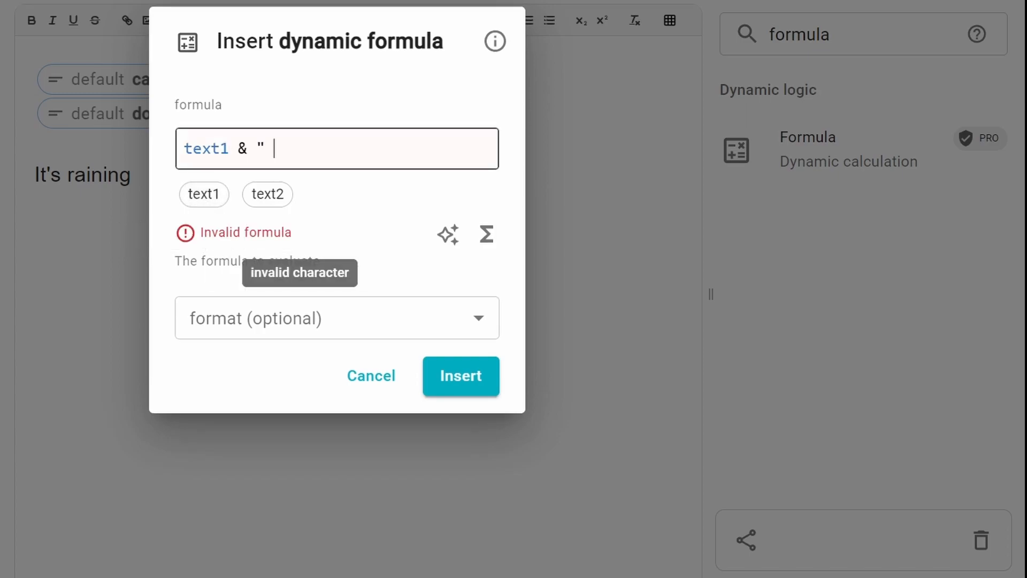
{"action": "type", "text": "and \" &"}
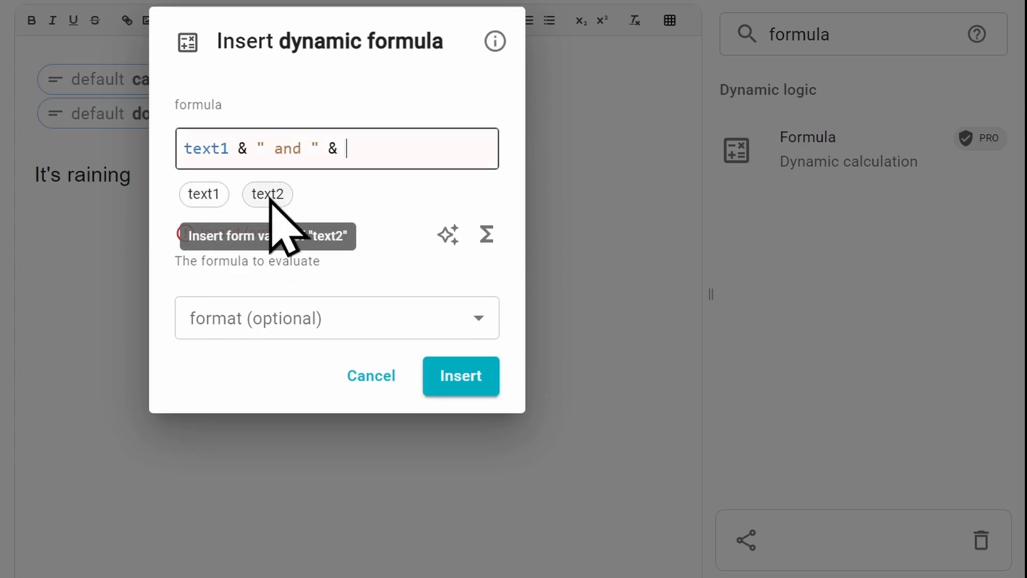
{"action": "left_click", "coordinate": [267, 194]}
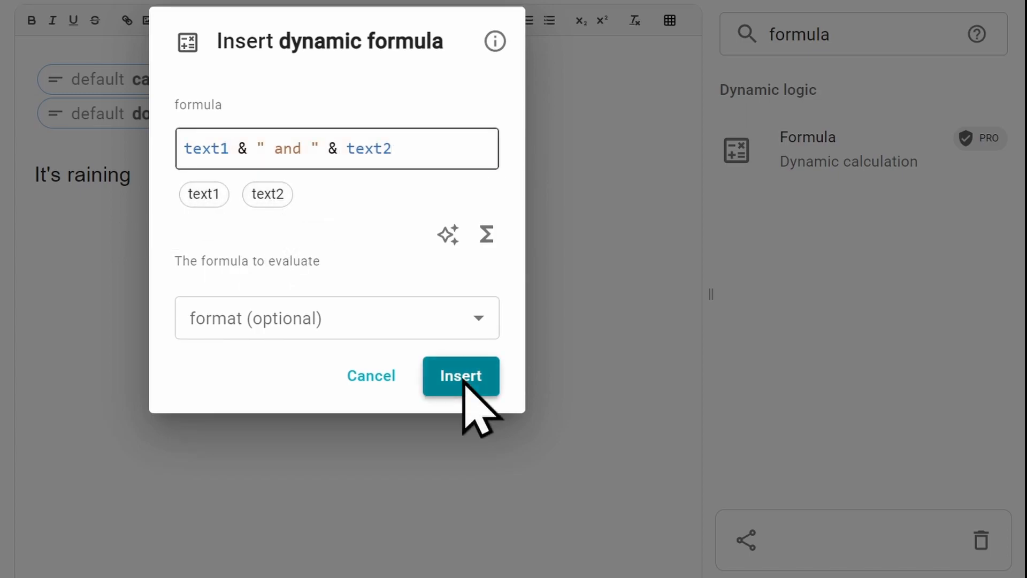
{"action": "left_click", "coordinate": [460, 376]}
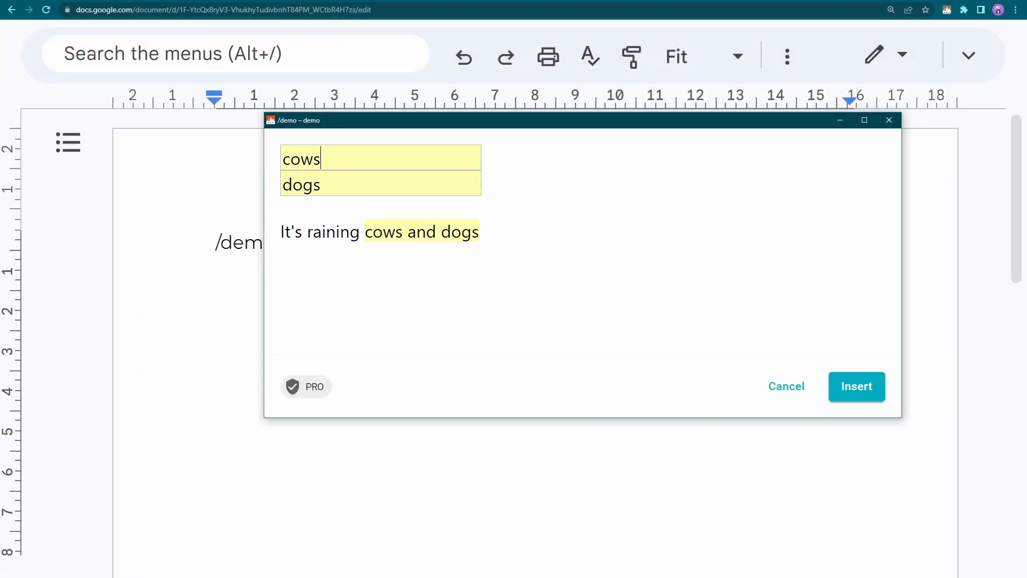
- Insert the finished sentence into the Google Doc
{"action": "left_click", "coordinate": [856, 386]}
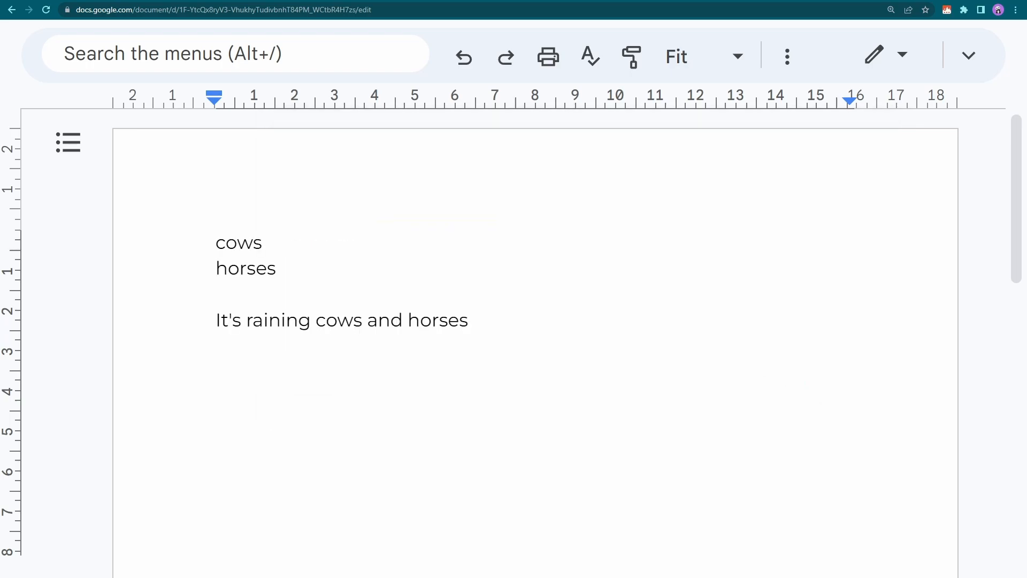